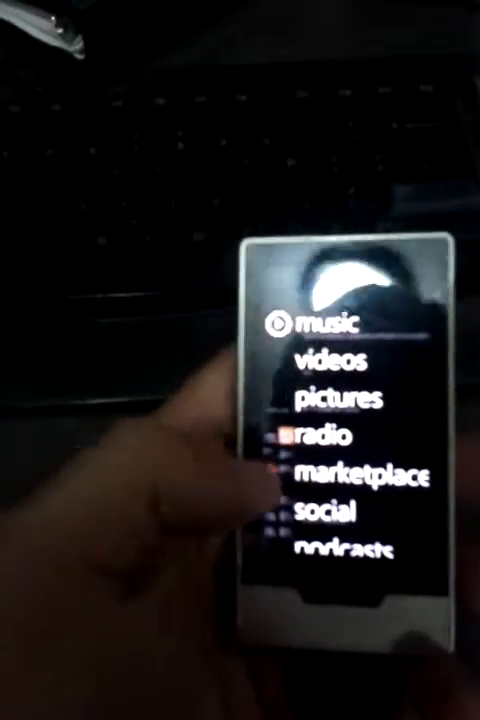
scroll("down", 3)
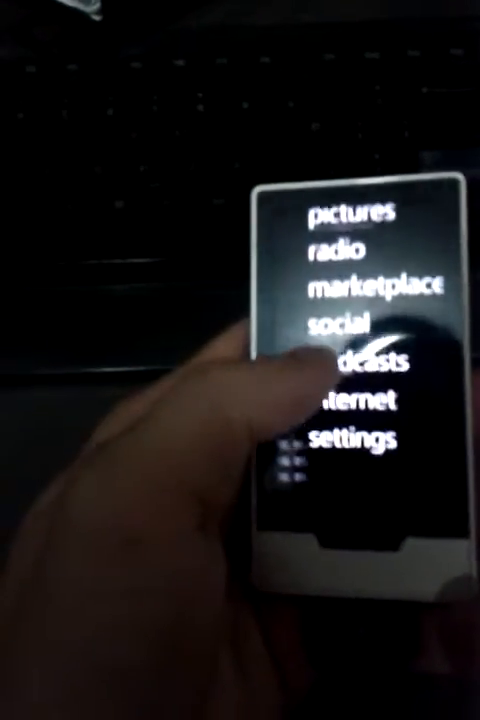
scroll("down", 3)
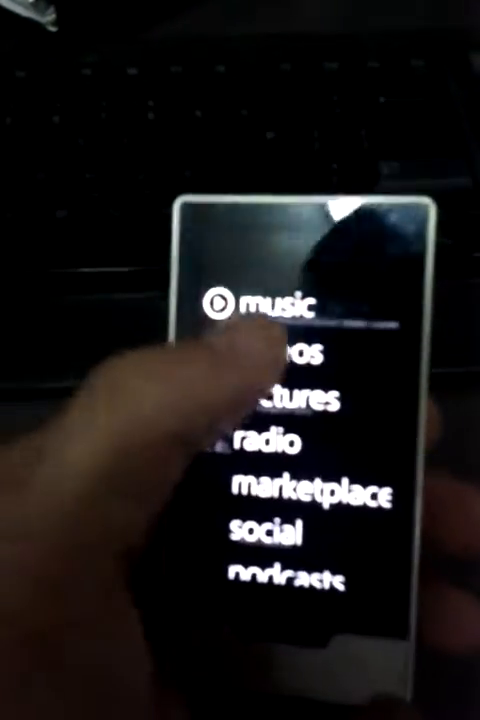